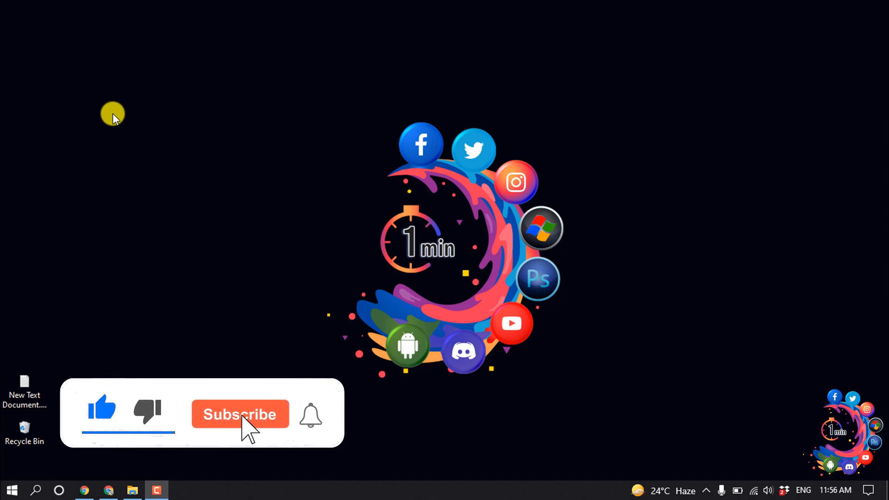
Step: Bring Chrome to the front from the taskbar, showing the empty cPanel login tab
left_click(239, 414)
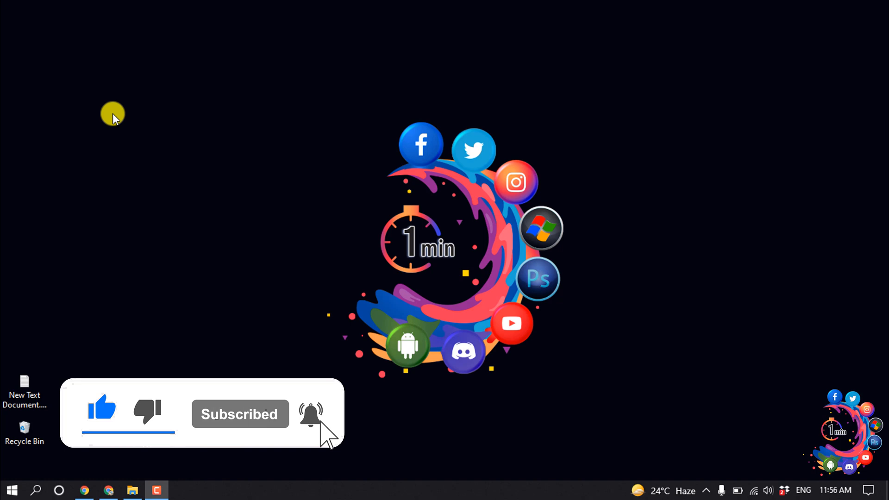
left_click(83, 490)
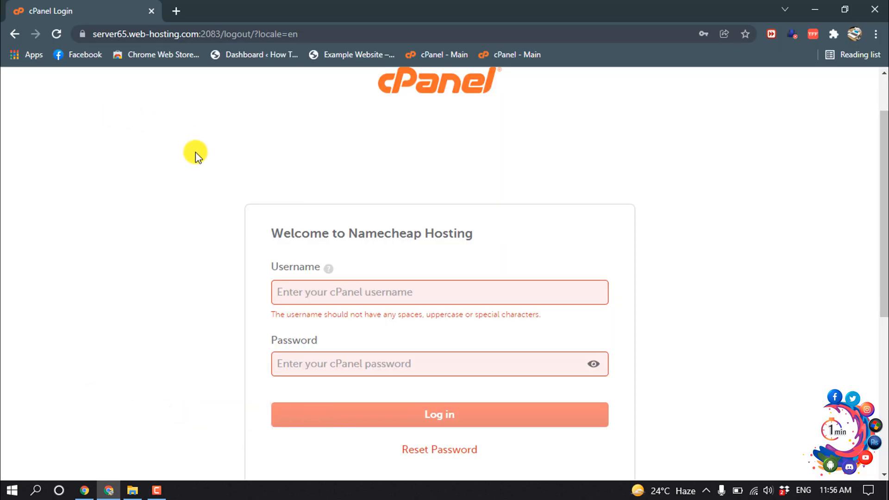
mouse_move(196, 167)
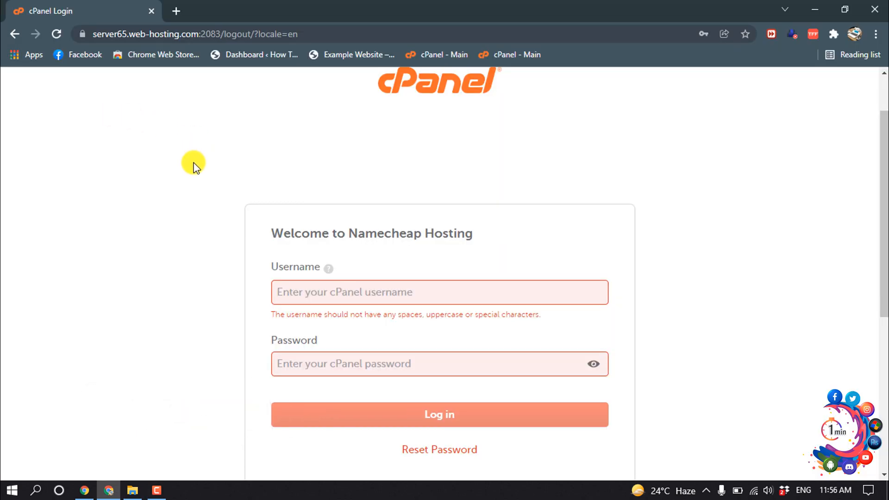
mouse_move(197, 188)
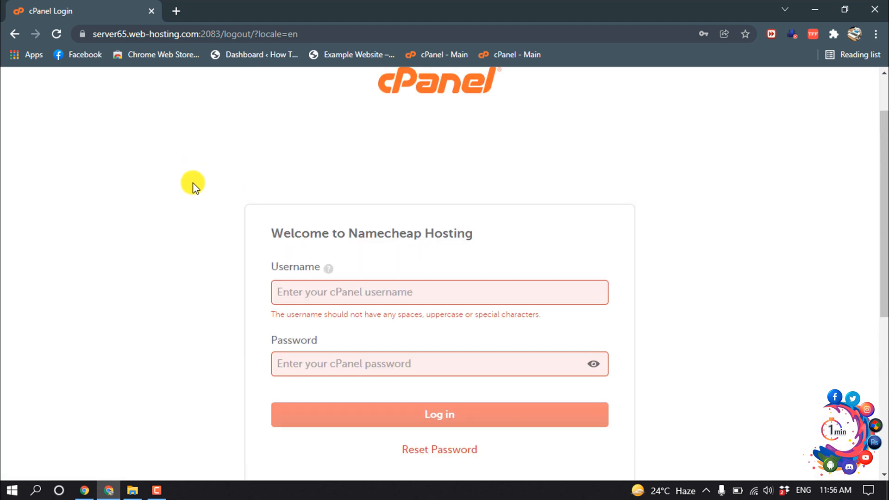
mouse_move(336, 245)
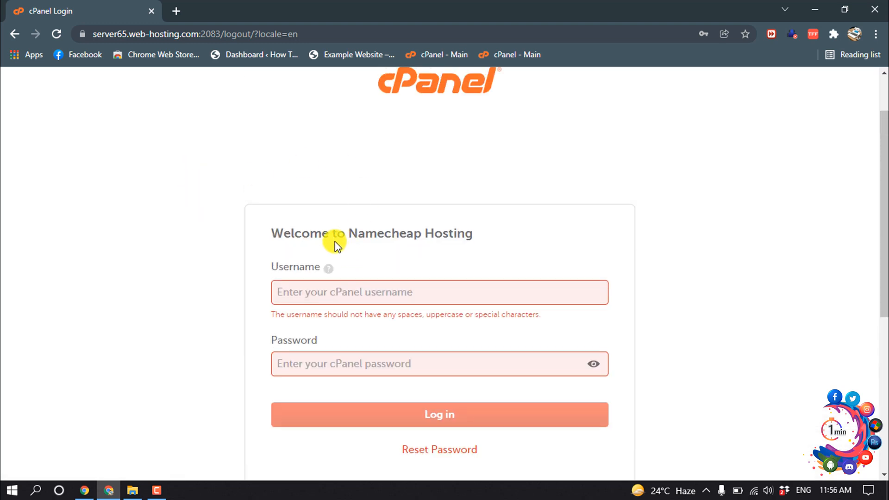
mouse_move(358, 346)
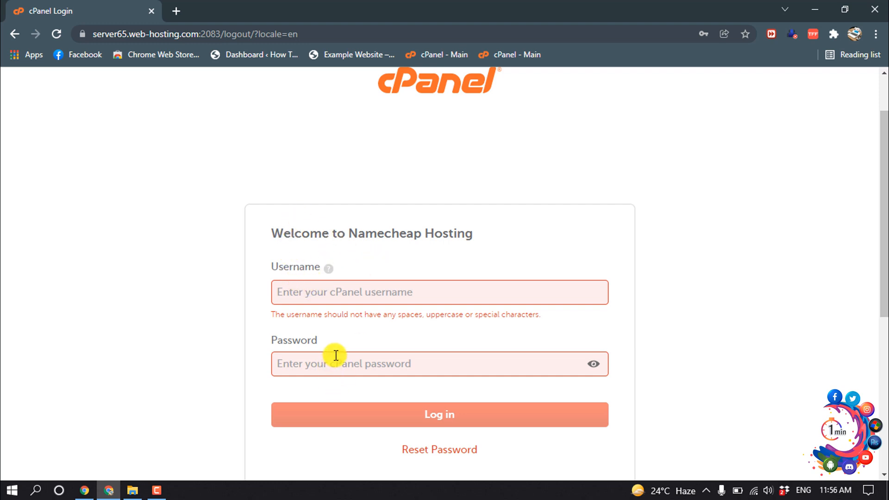
mouse_move(333, 355)
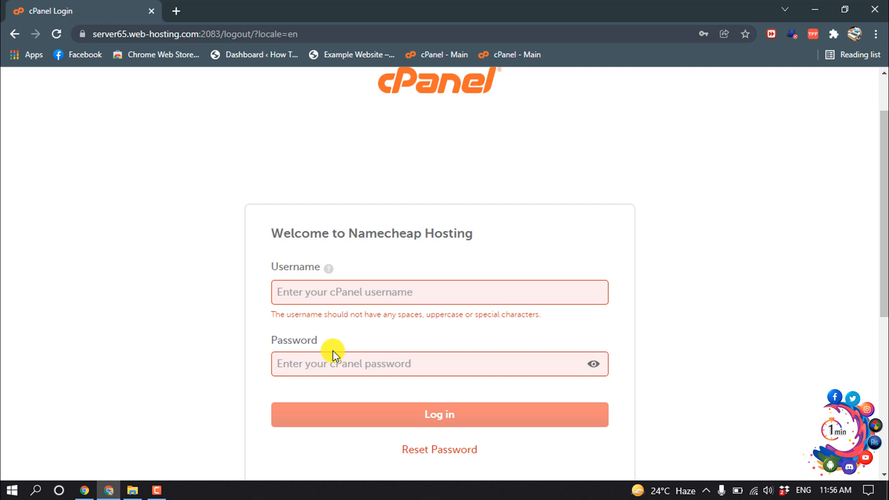
mouse_move(375, 318)
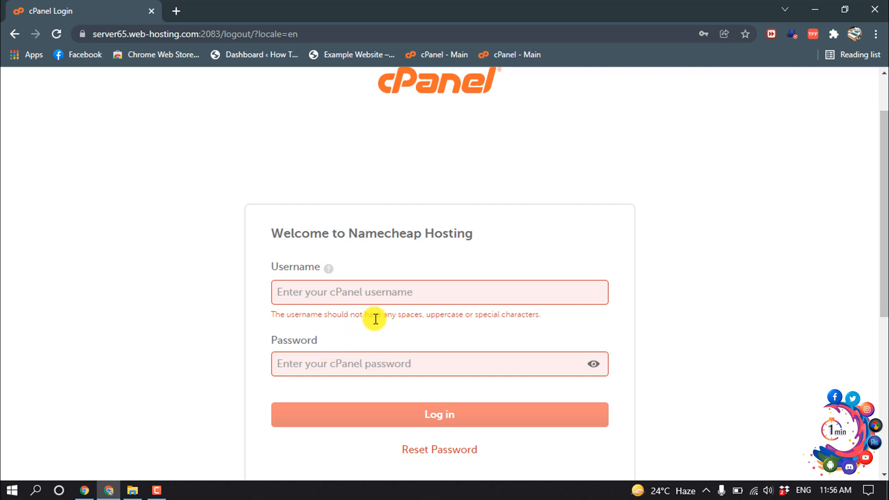
mouse_move(350, 304)
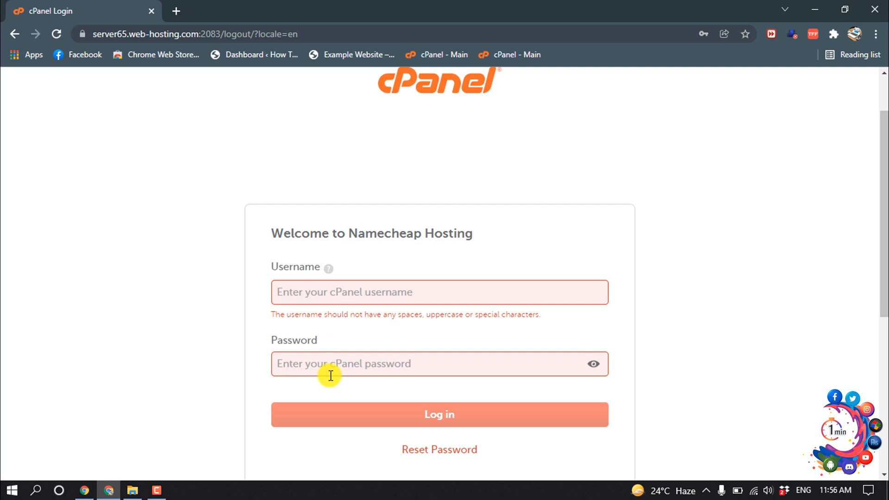
mouse_move(882, 40)
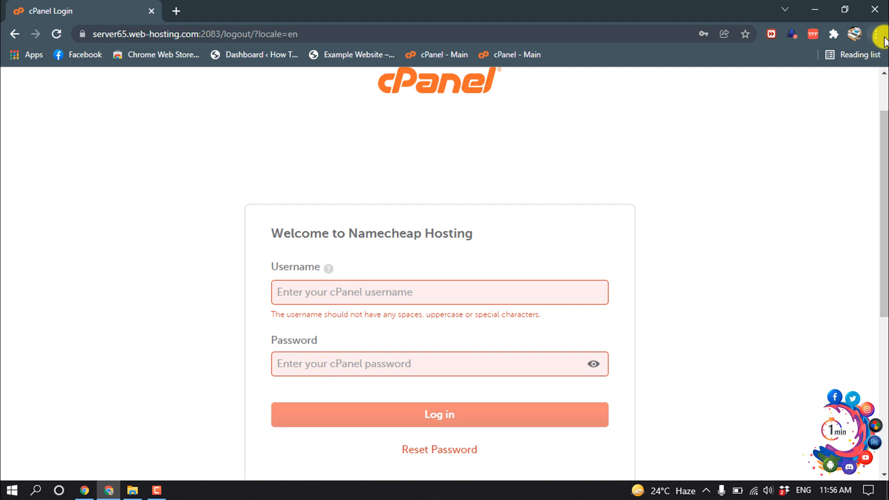
mouse_move(743, 252)
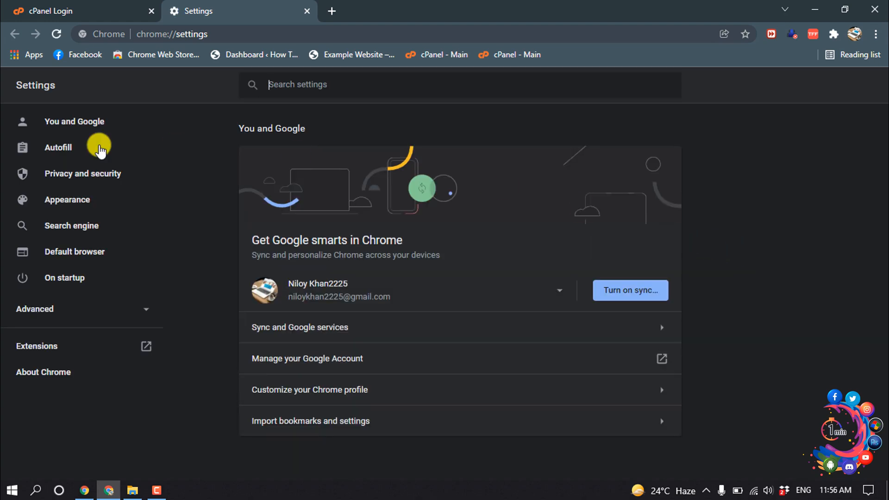
Step: Show Chrome's saved passwords list scrolled to the cPanel :2083 entries
left_click(57, 148)
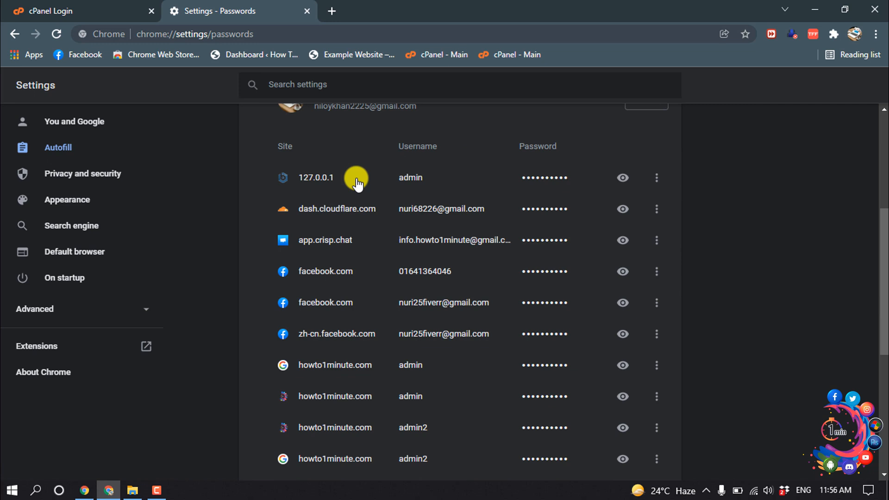
scroll("down", 3)
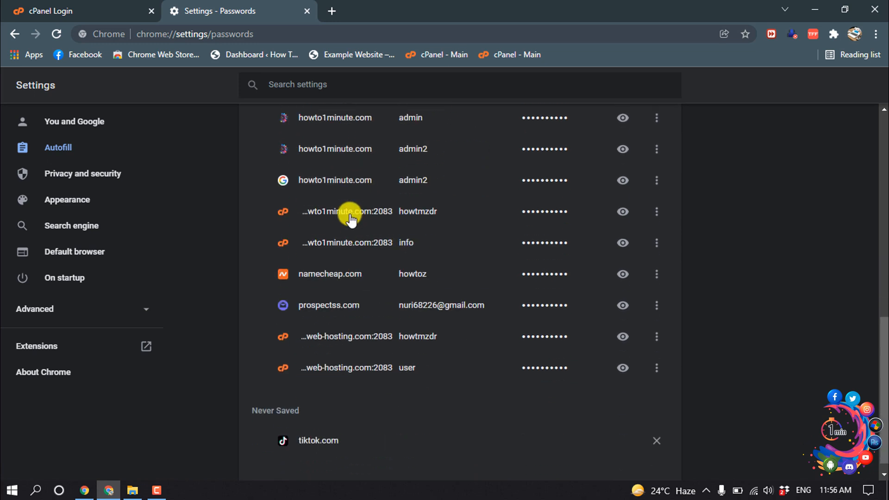
mouse_move(332, 230)
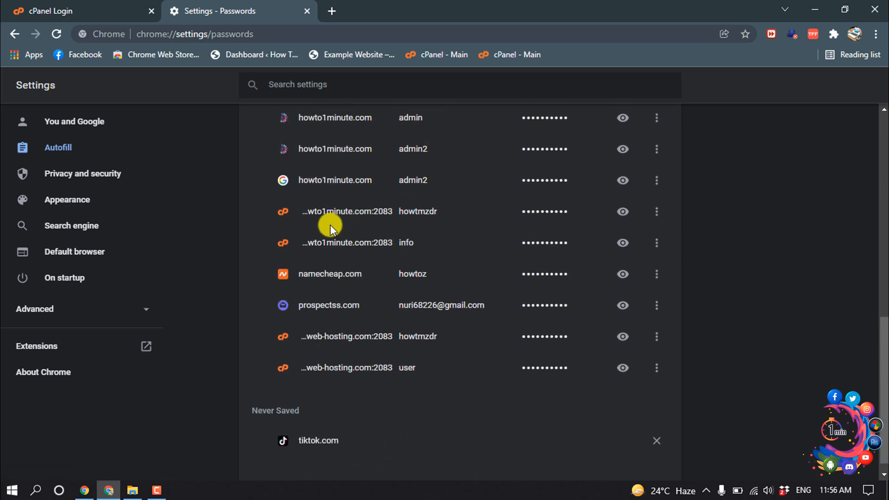
mouse_move(357, 231)
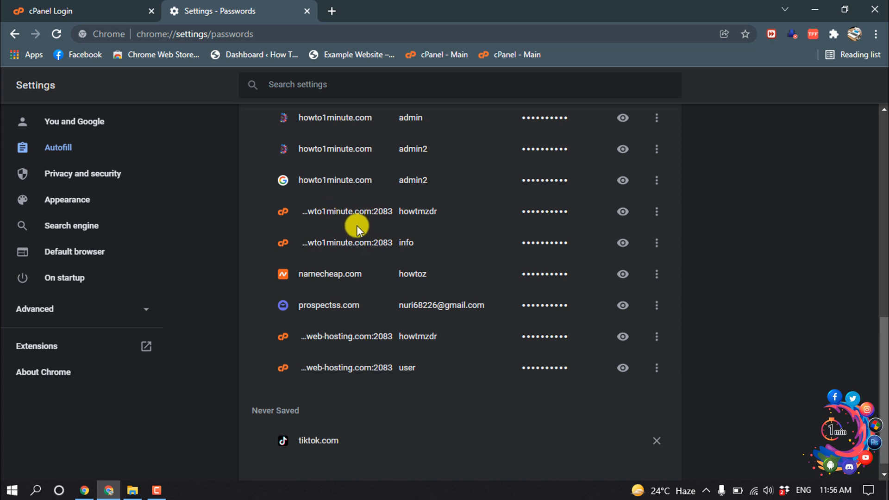
mouse_move(361, 236)
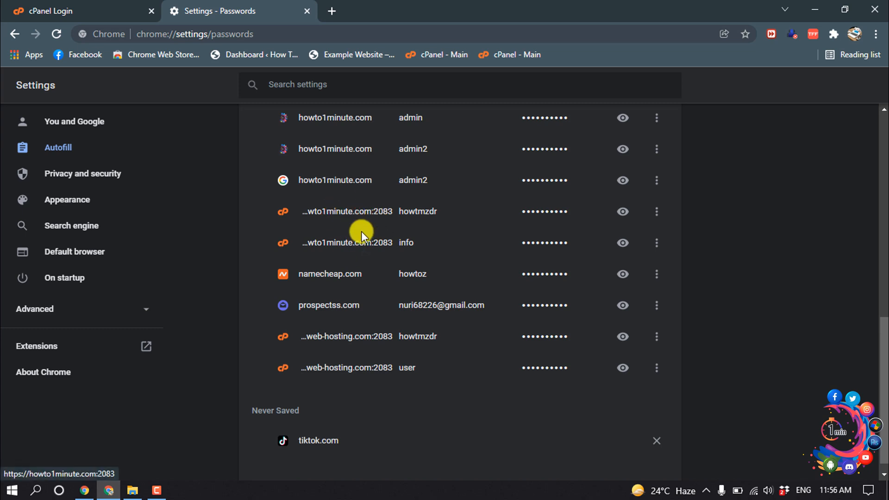
mouse_move(306, 217)
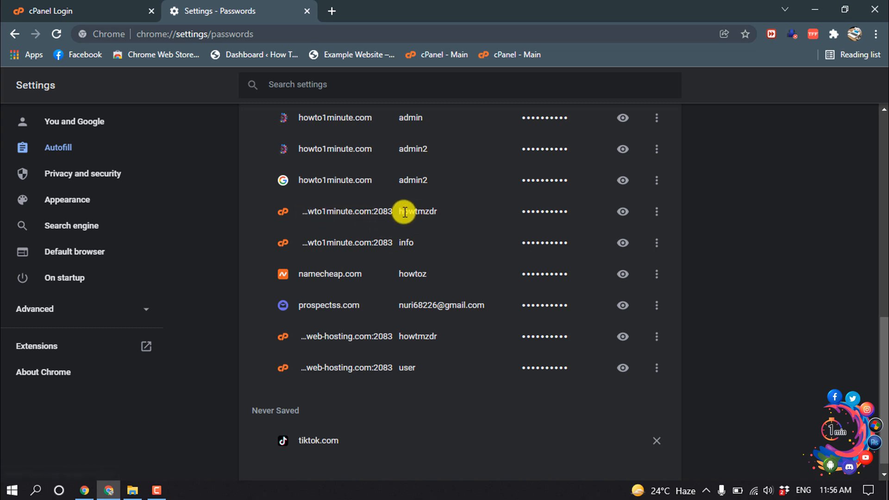
Step: Copy the saved username of the howto1minute.com:2083 entry
double_click(417, 211)
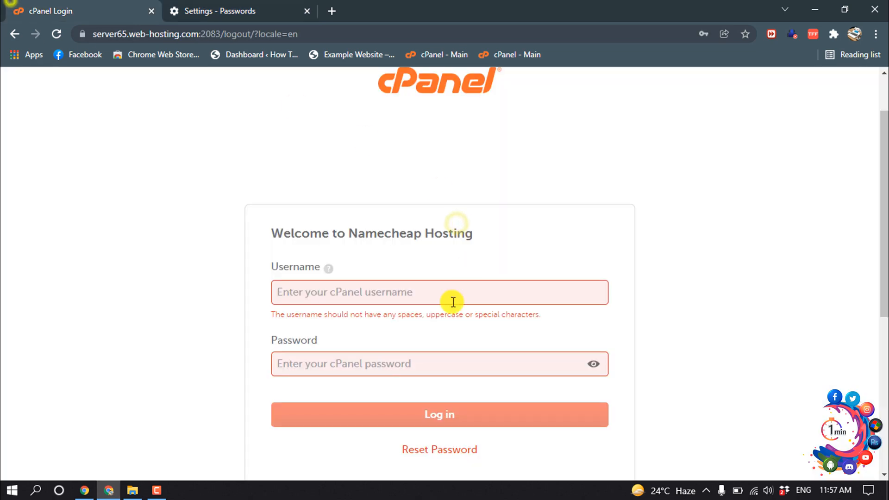
right_click(439, 293)
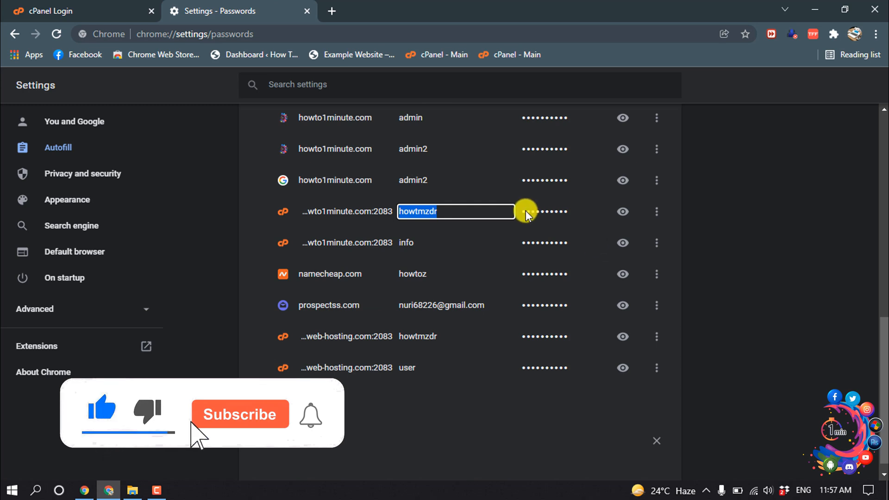
mouse_move(622, 212)
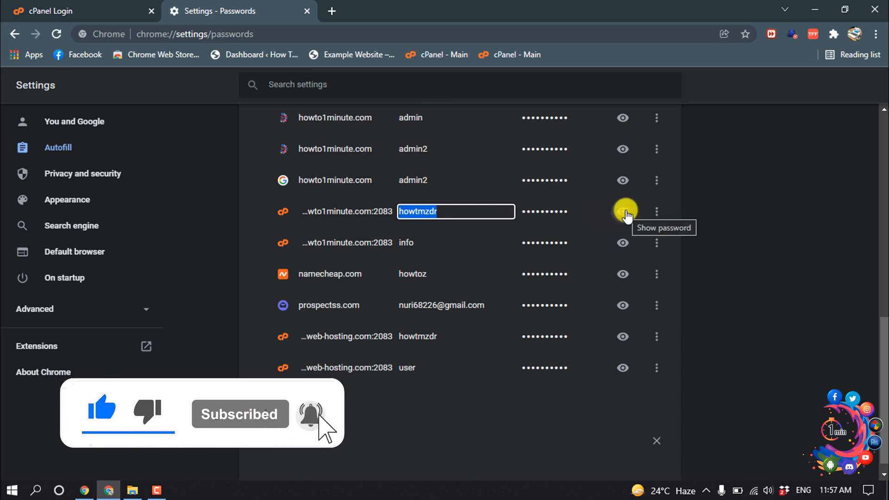
Step: Reveal the entry's saved password by passing the Windows Security check
left_click(622, 211)
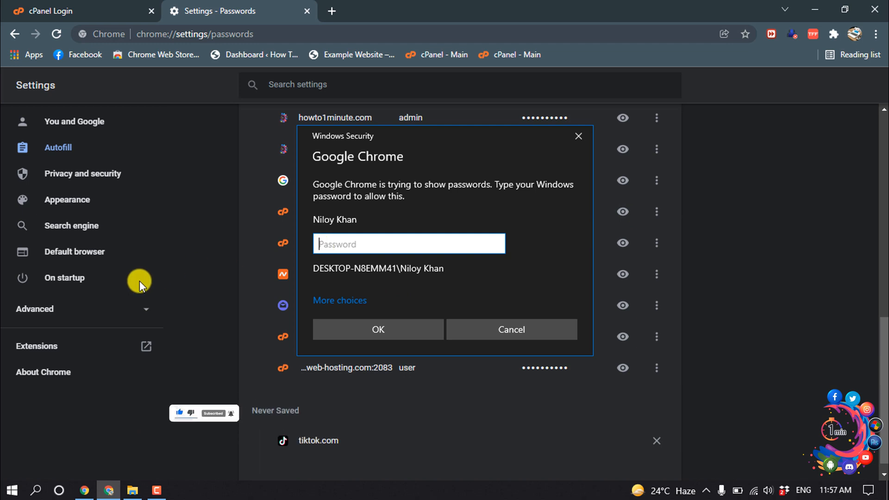
mouse_move(107, 269)
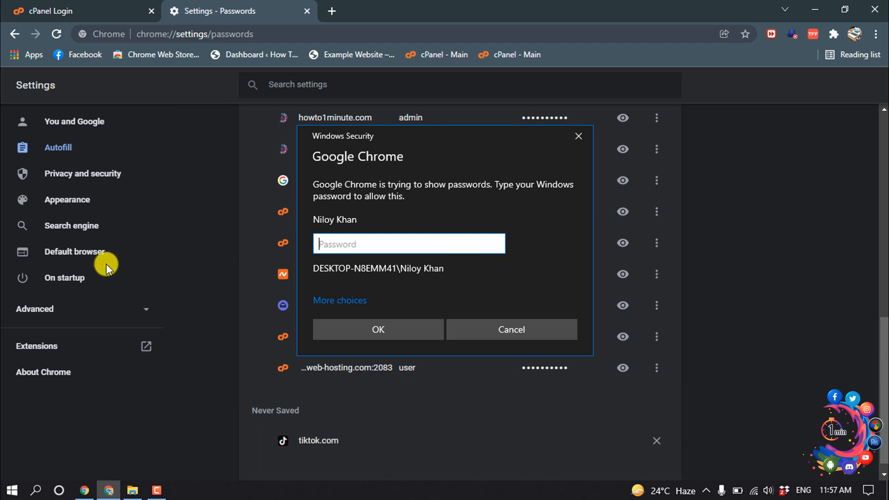
type("•••••")
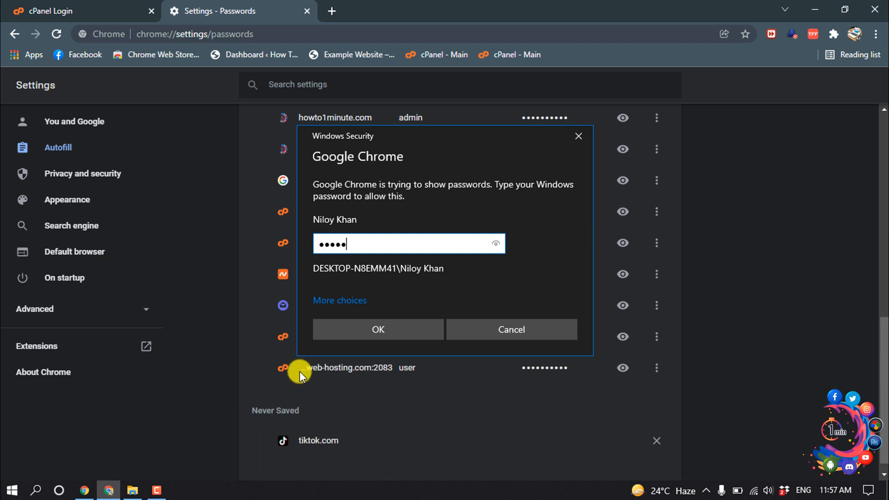
left_click(377, 329)
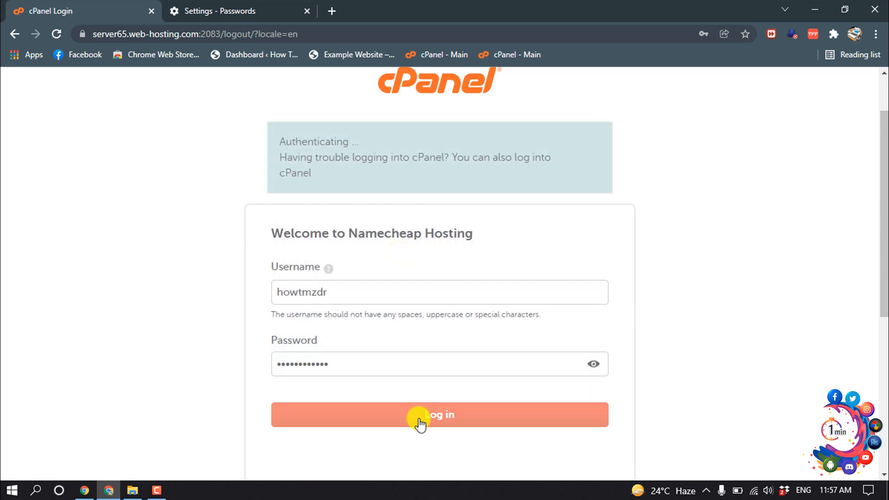
Step: Log in to cPanel with the retrieved credentials, reaching the howtmzdr dashboard
left_click(440, 415)
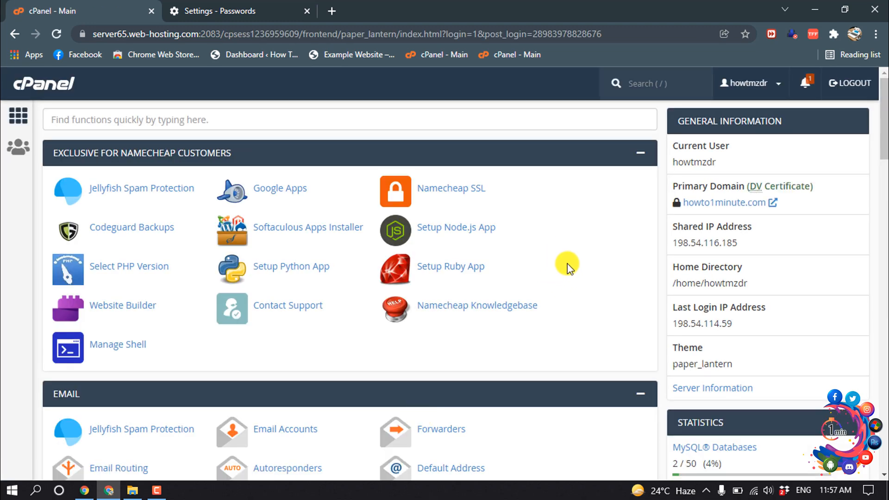
mouse_move(820, 5)
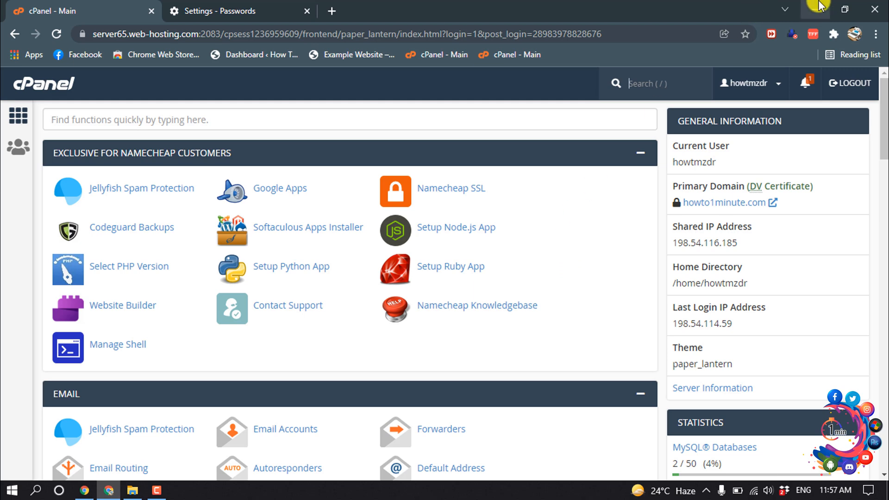